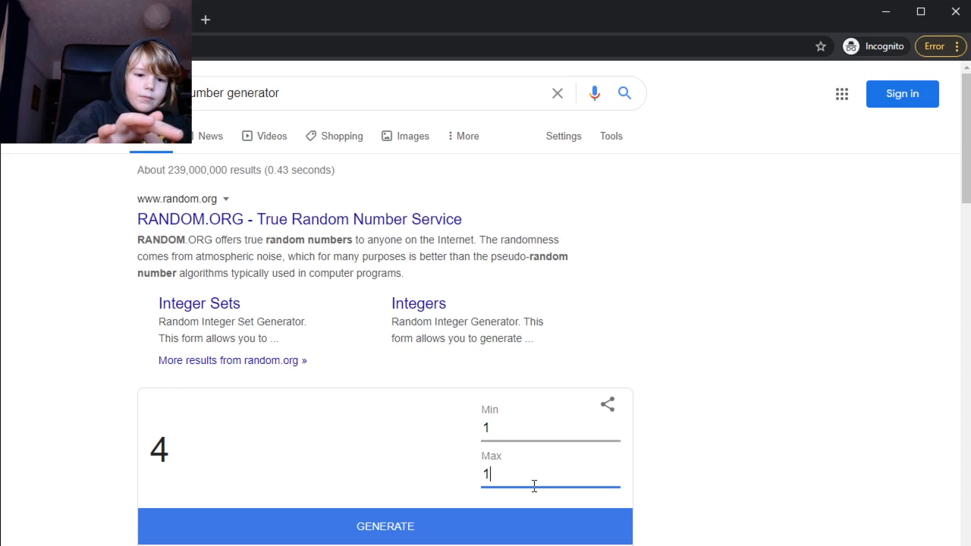
# - Enter 18 as the maximum and generate four numbers between 1 and 18, ending on 18
pyautogui.write('8')
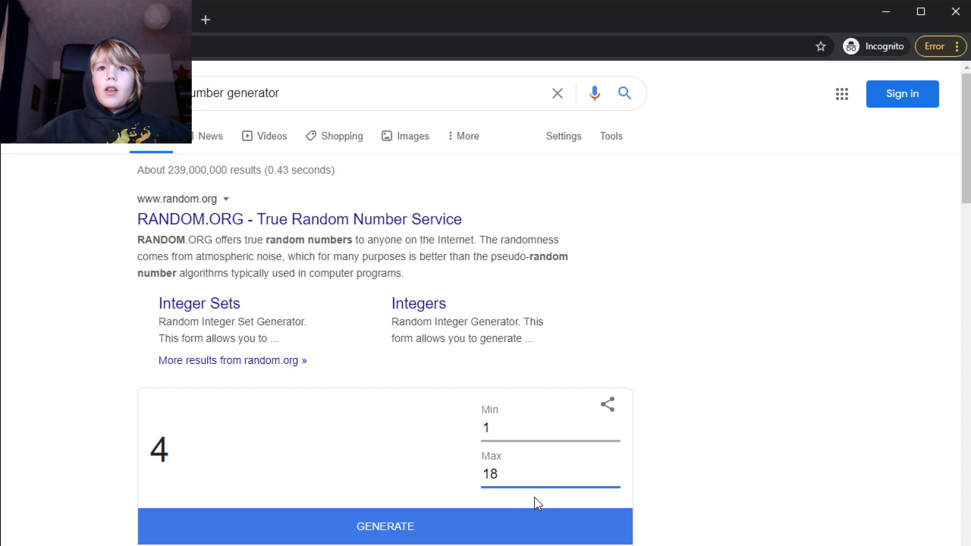
pyautogui.click(385, 526)
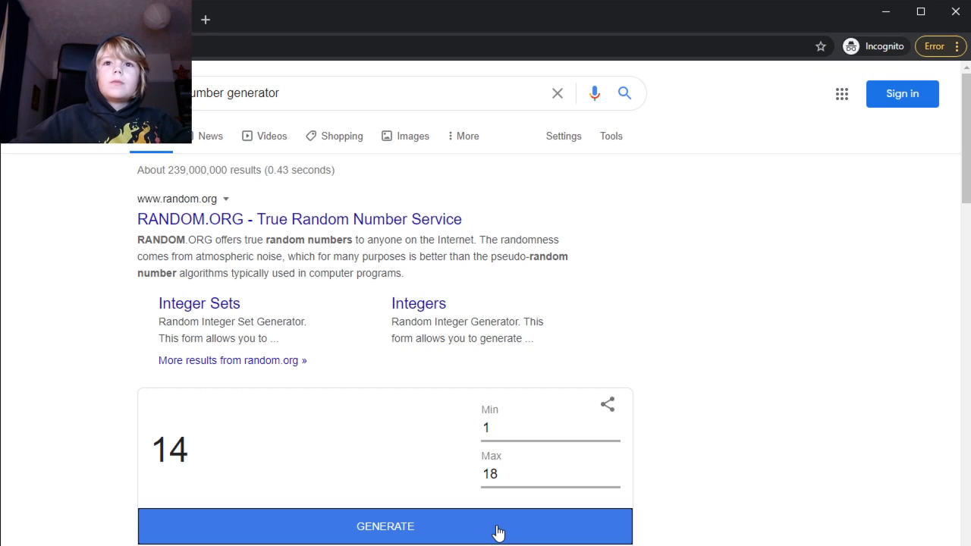
pyautogui.click(384, 525)
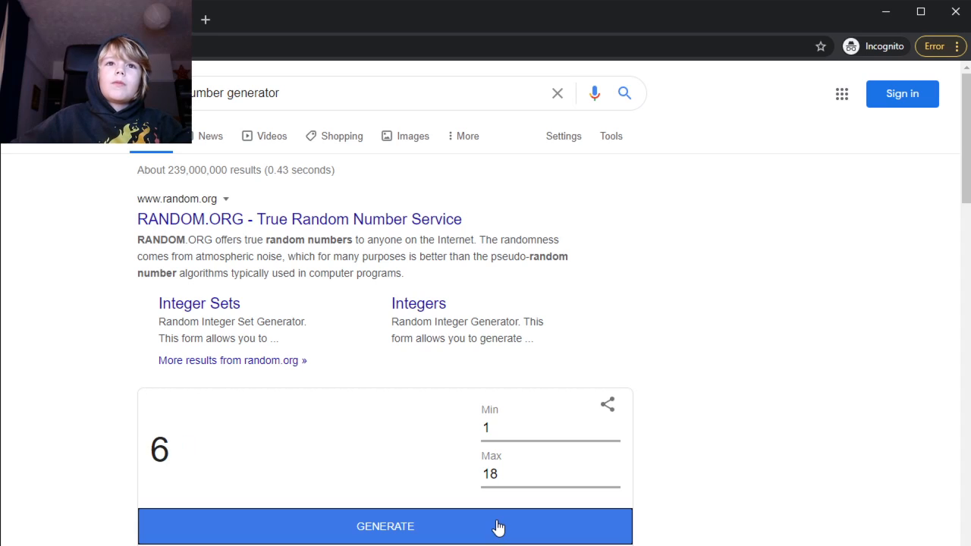
pyautogui.click(385, 526)
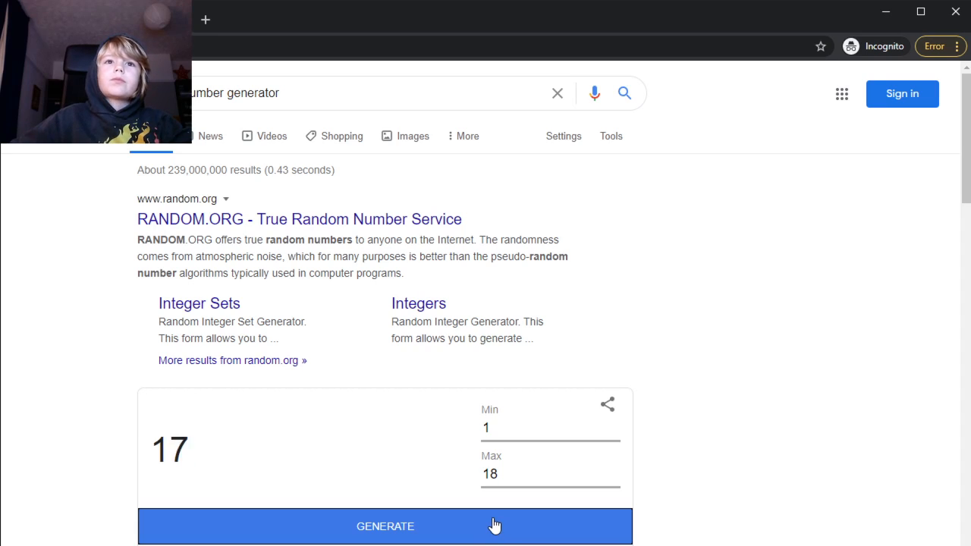
pyautogui.click(385, 526)
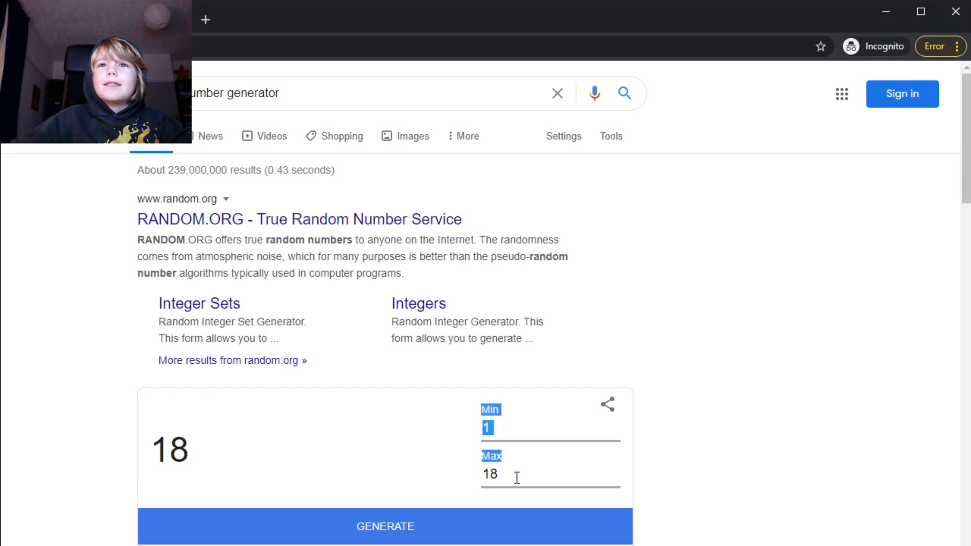
pyautogui.click(490, 474)
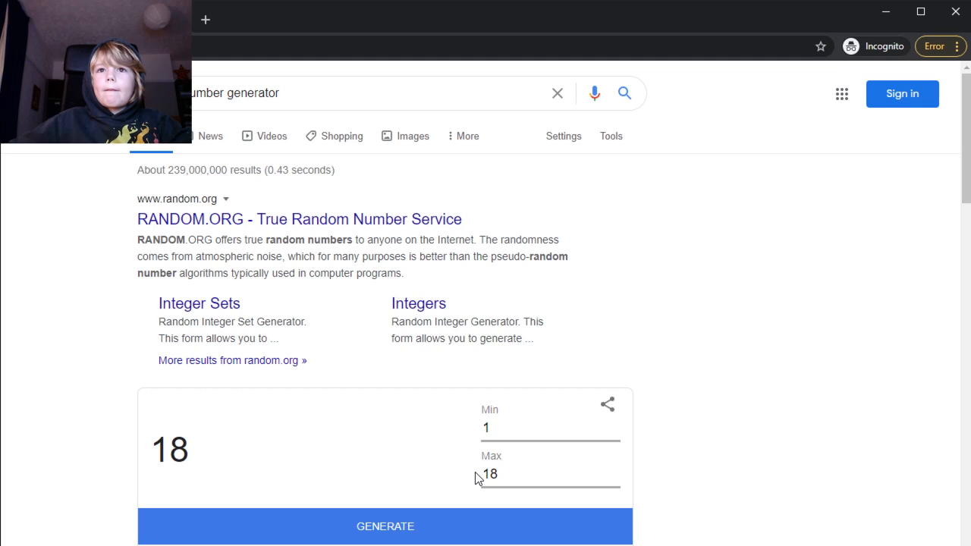
# - Replace the Max value 18 with 4
pyautogui.doubleClick(490, 475)
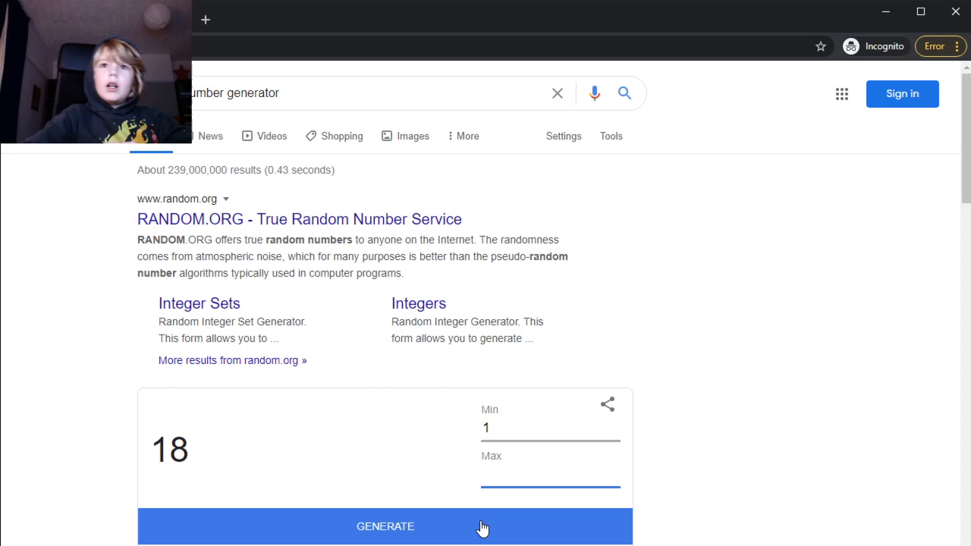
pyautogui.click(550, 474)
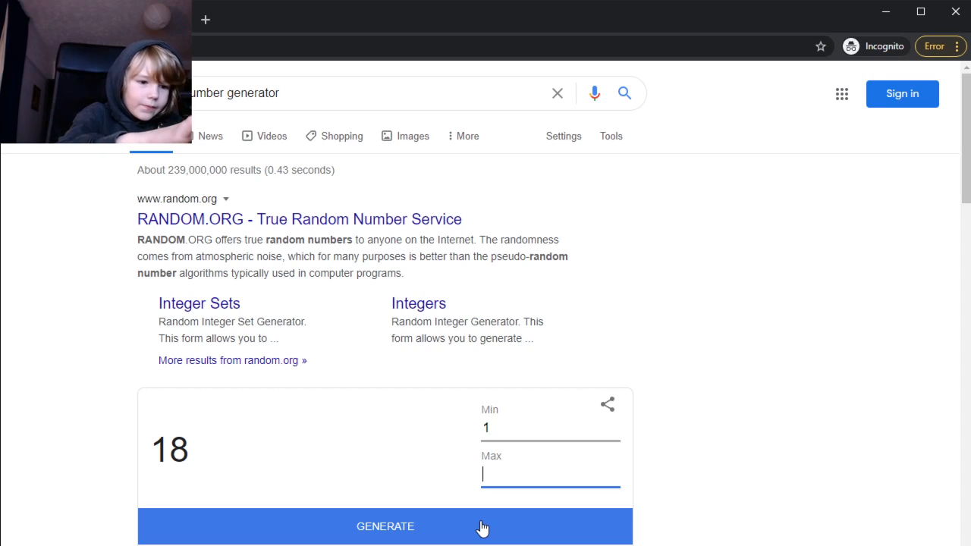
pyautogui.write('4')
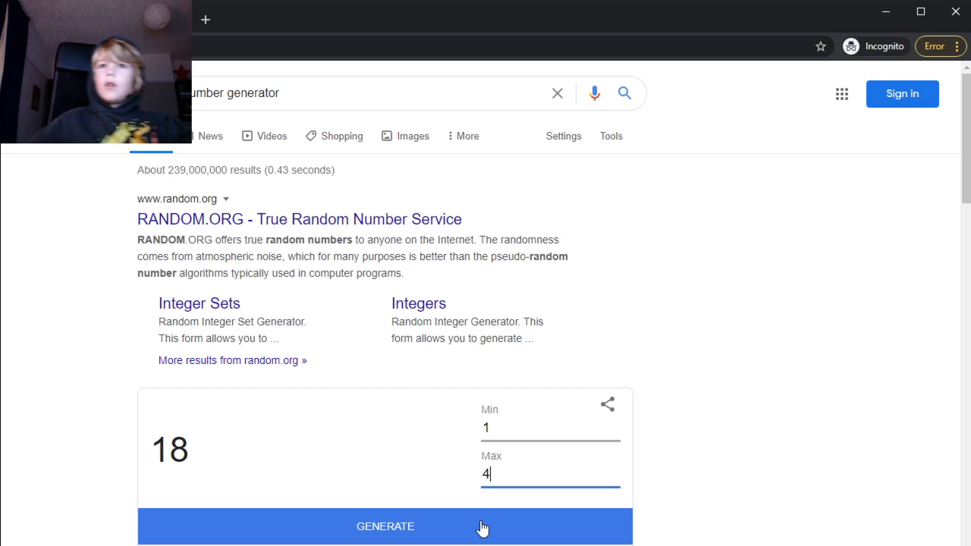
pyautogui.moveTo(471, 433)
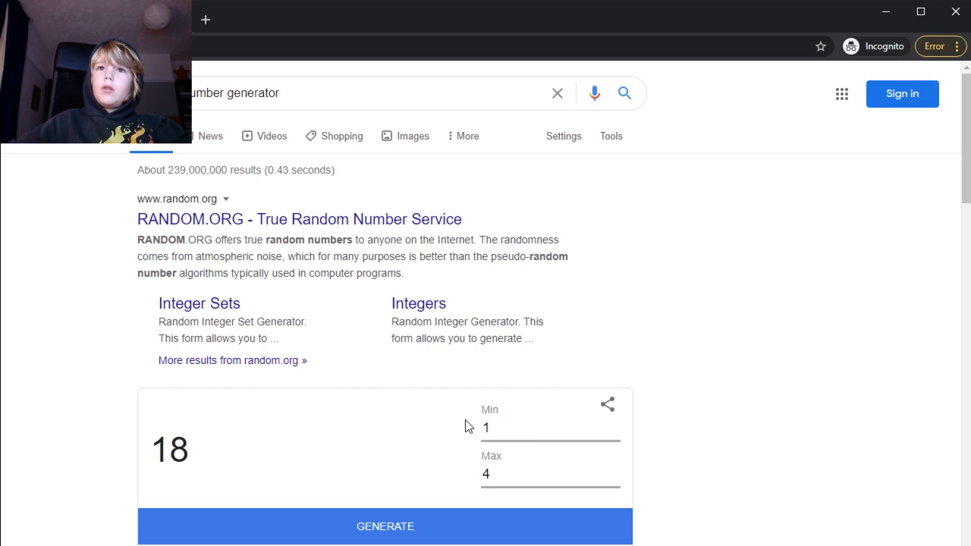
pyautogui.moveTo(472, 436)
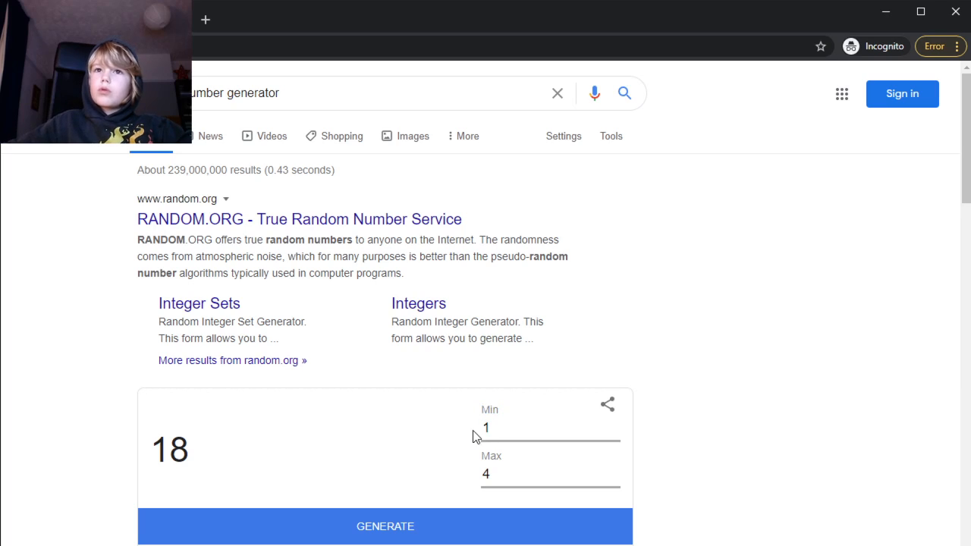
pyautogui.moveTo(465, 435)
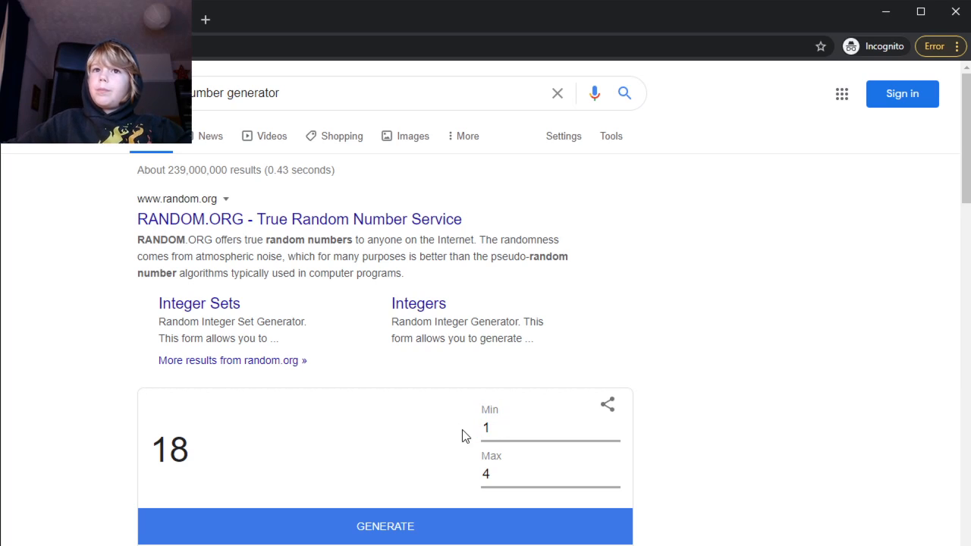
# - Enter 3 as the minimum and generate five numbers between 3 and 4, ending on 4
pyautogui.click(487, 427)
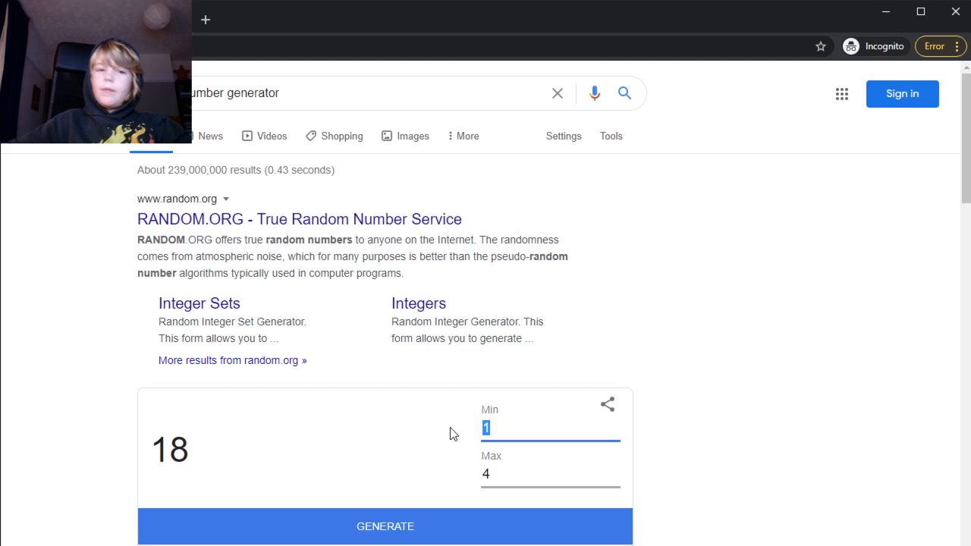
pyautogui.write('33')
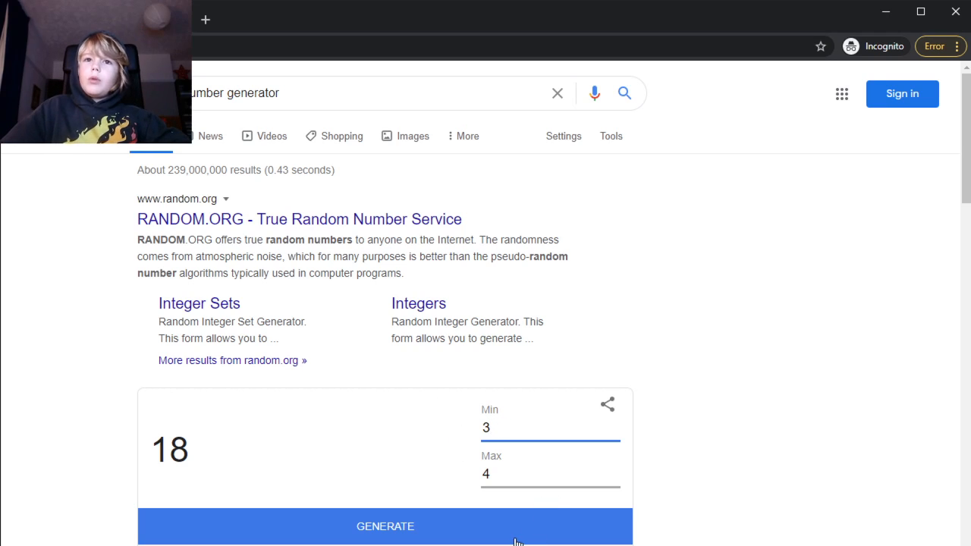
pyautogui.click(384, 526)
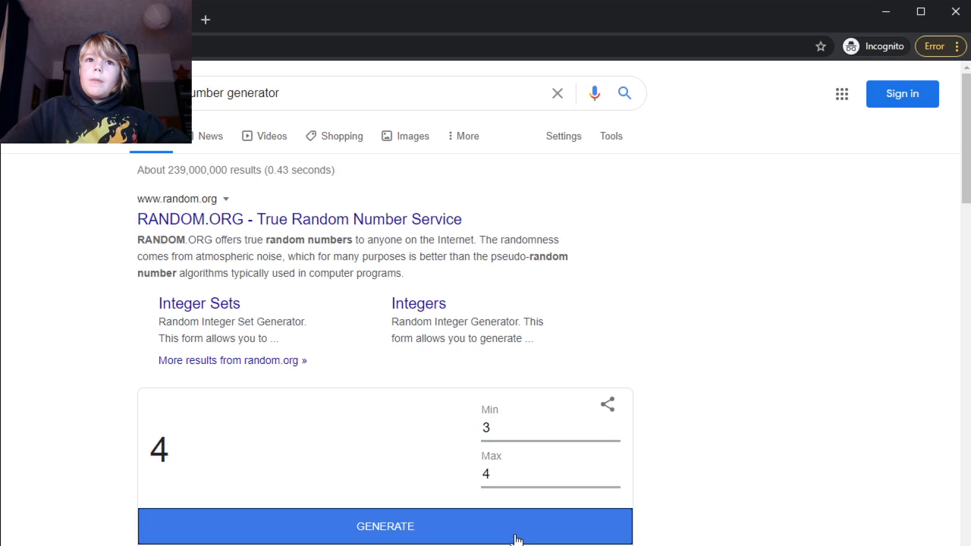
pyautogui.click(385, 526)
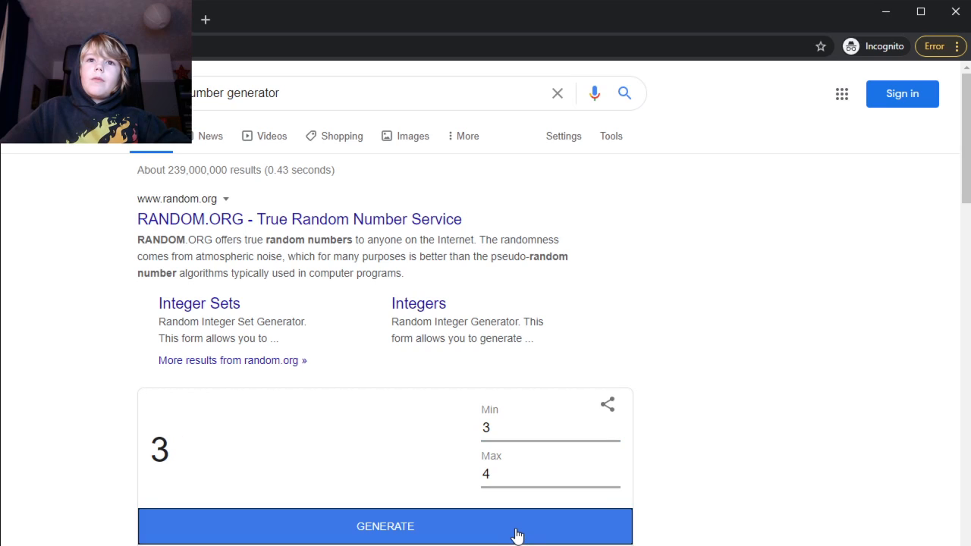
pyautogui.moveTo(347, 525)
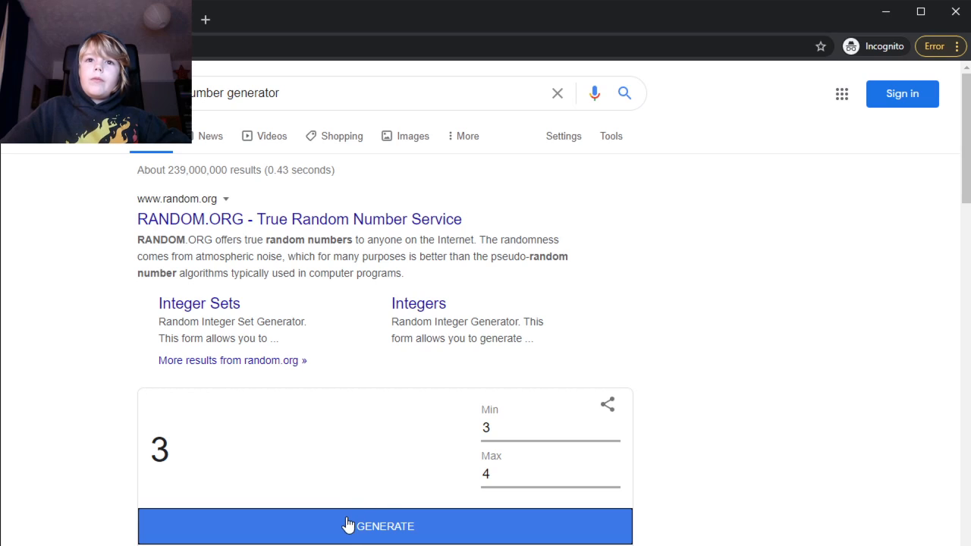
pyautogui.click(386, 525)
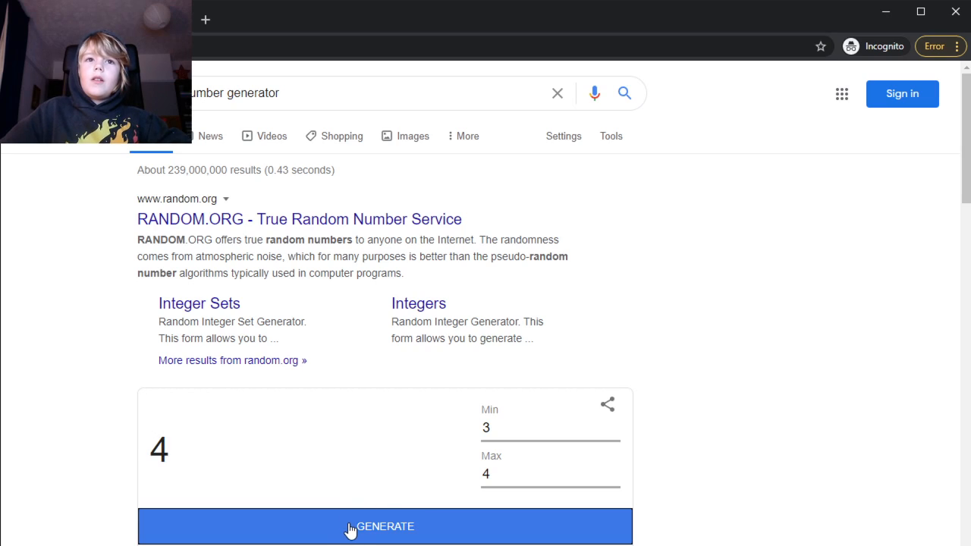
pyautogui.click(384, 527)
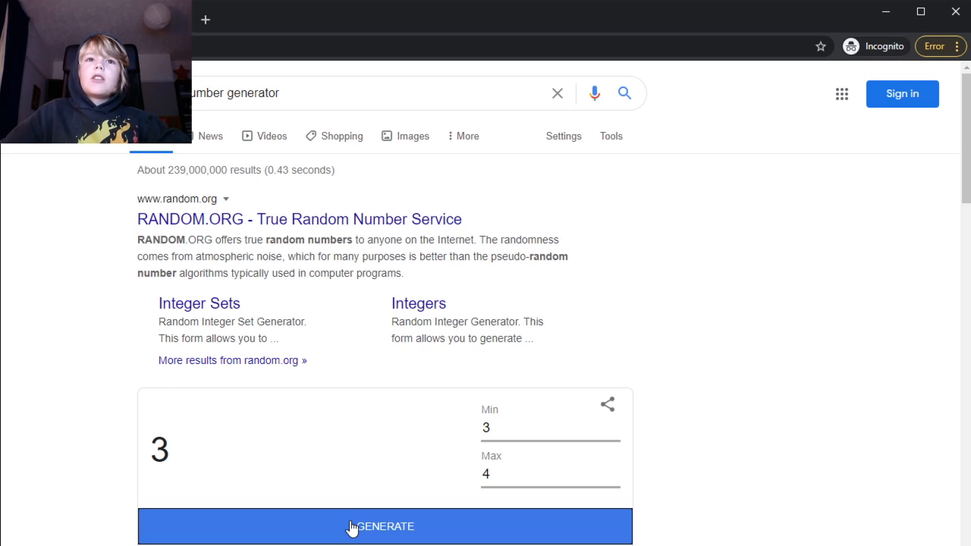
pyautogui.click(385, 525)
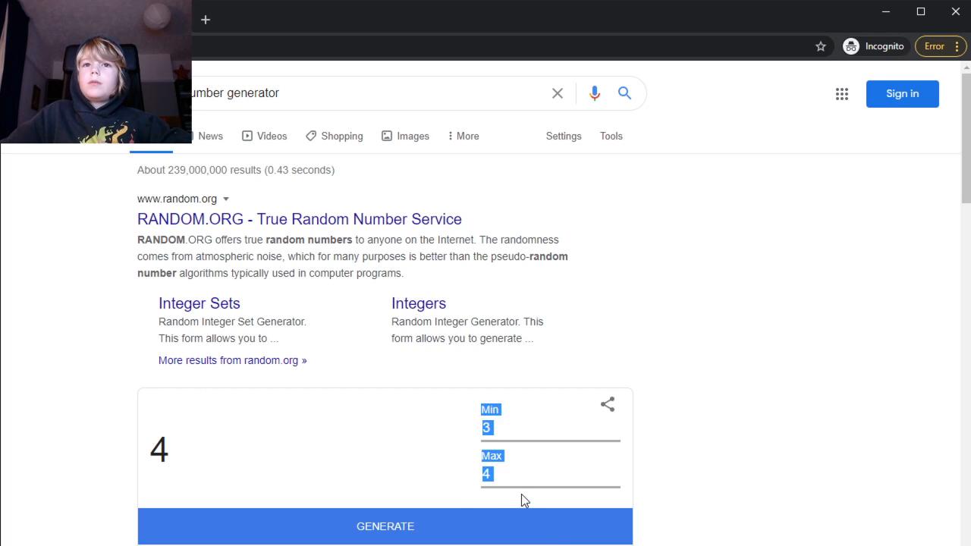
pyautogui.scroll(-3)
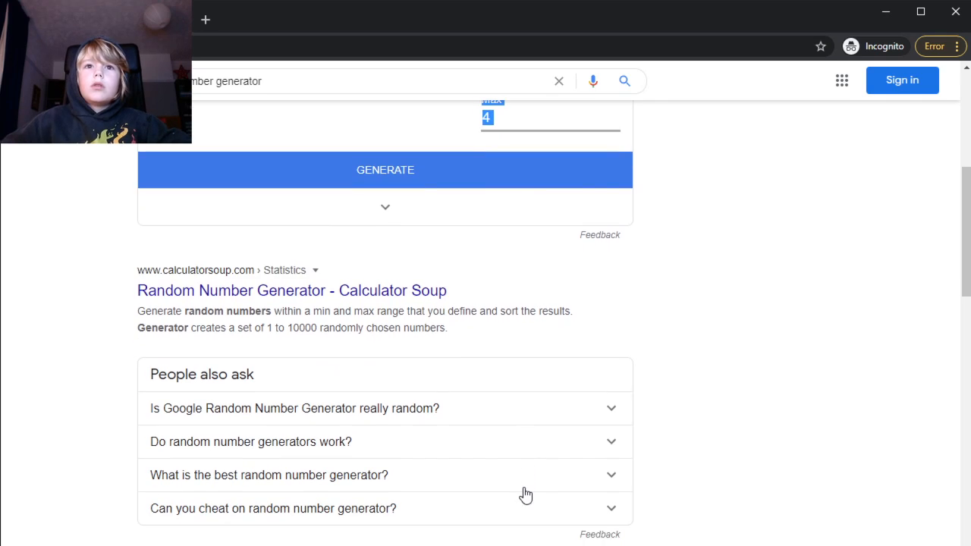
pyautogui.scroll(-3)
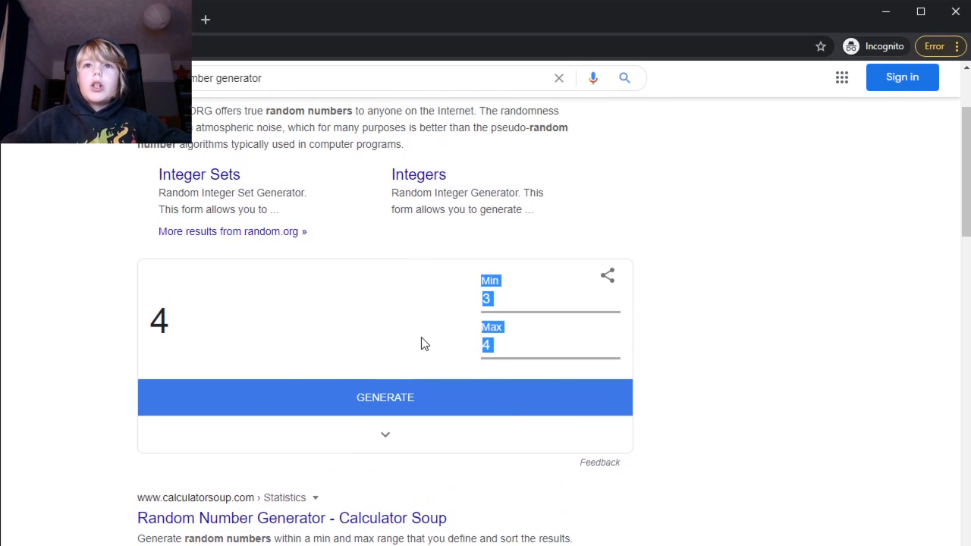
pyautogui.click(488, 345)
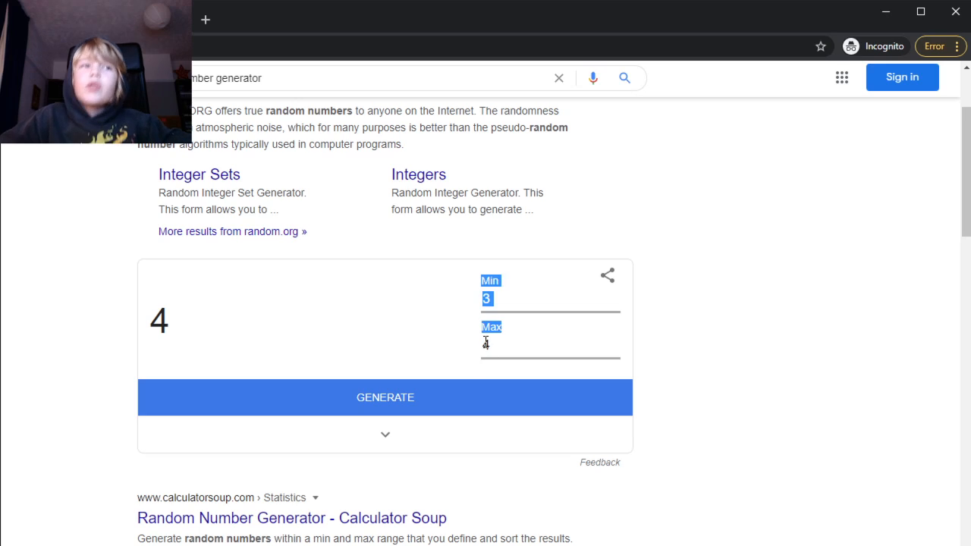
pyautogui.write('4')
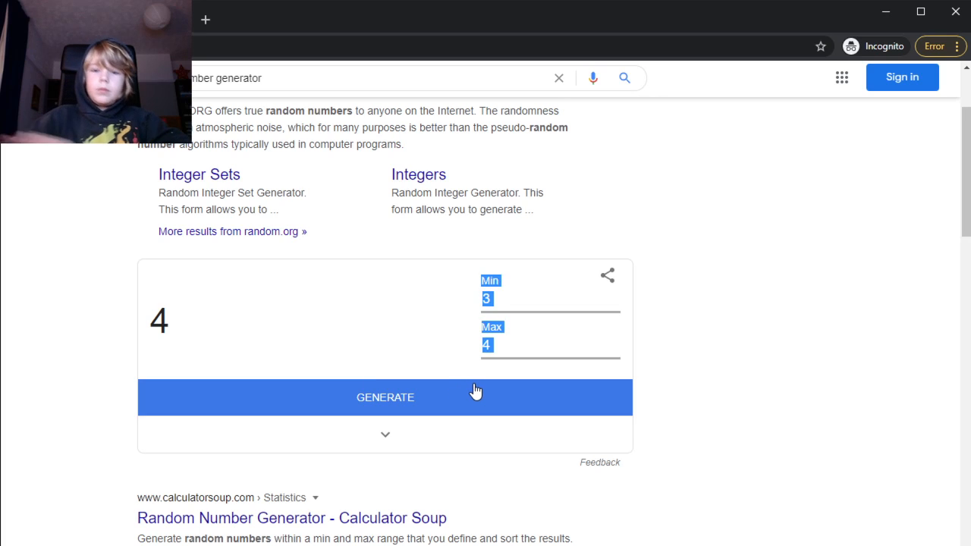
pyautogui.scroll(-3)
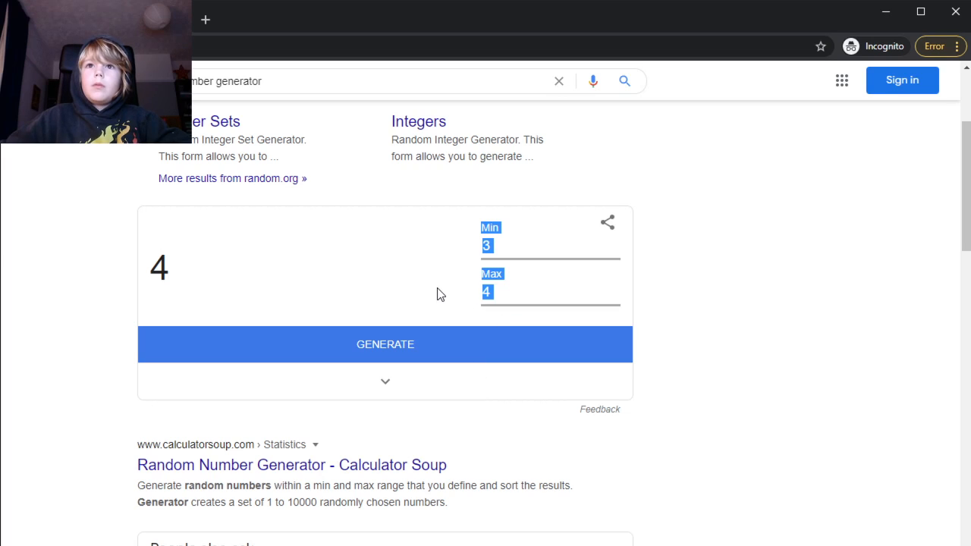
pyautogui.click(488, 292)
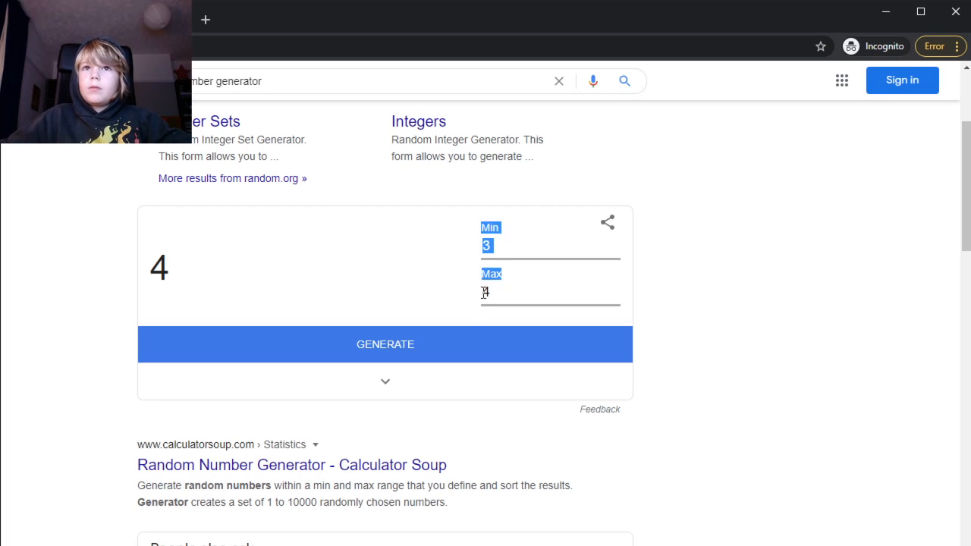
pyautogui.write('4')
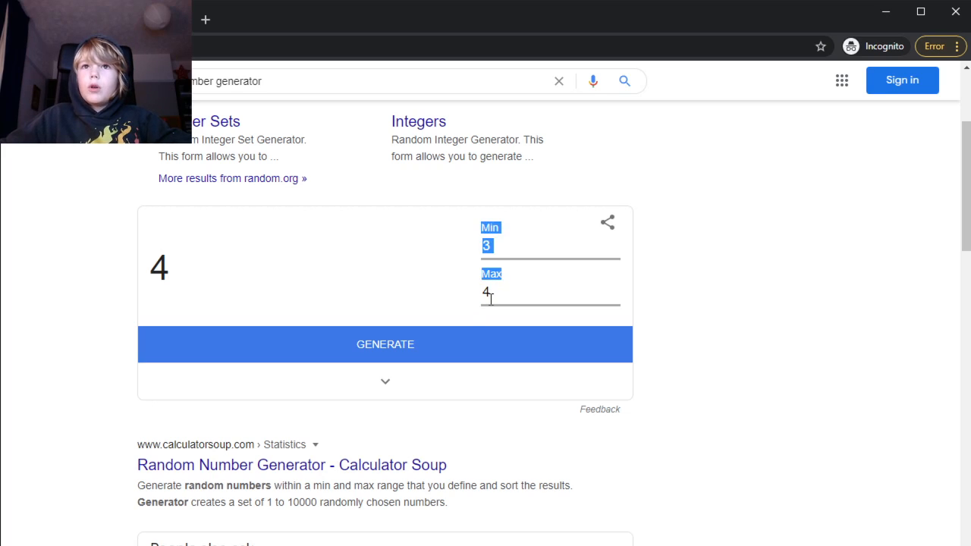